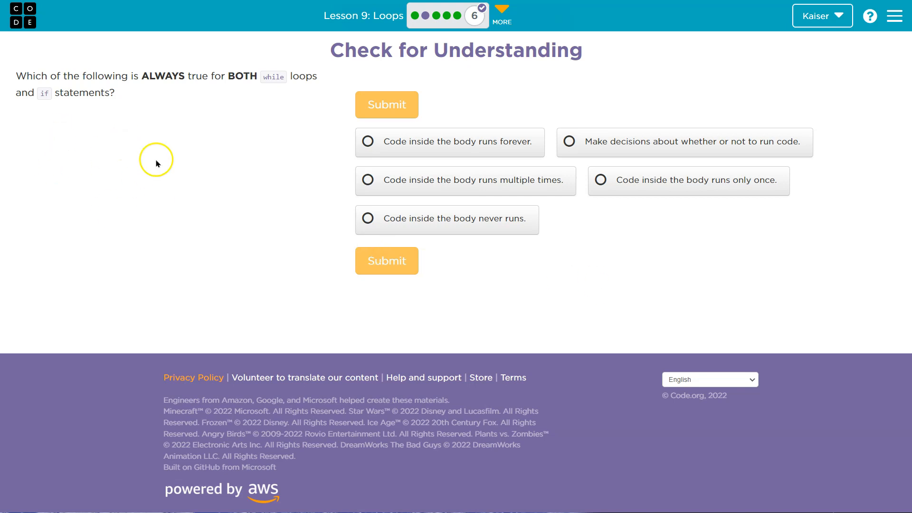
mouse_move(233, 153)
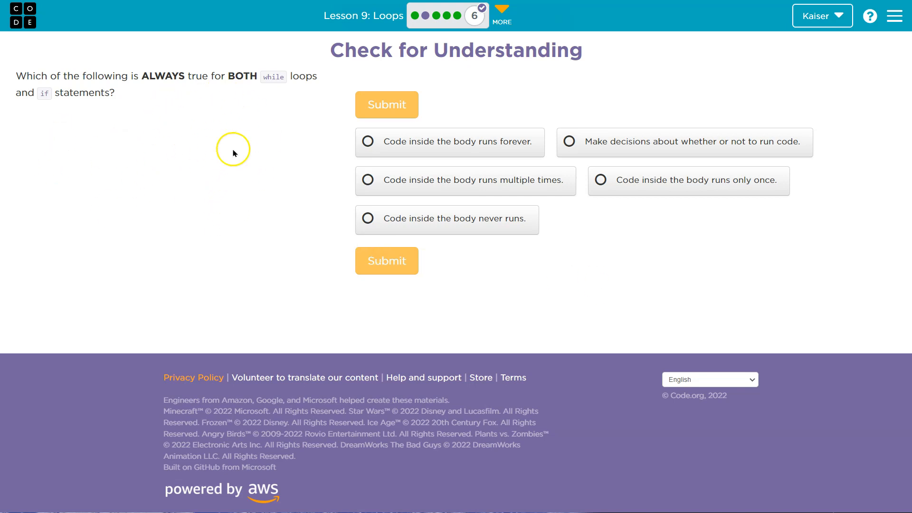
mouse_move(242, 123)
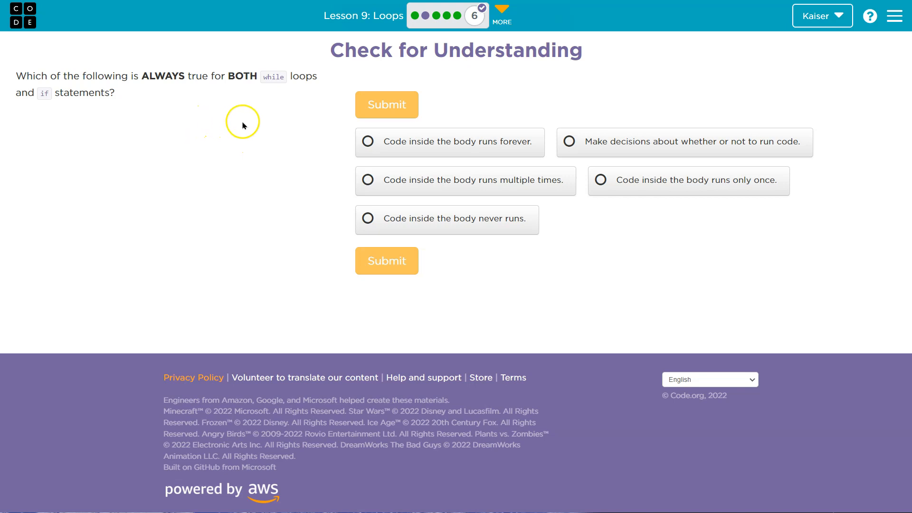
mouse_move(205, 175)
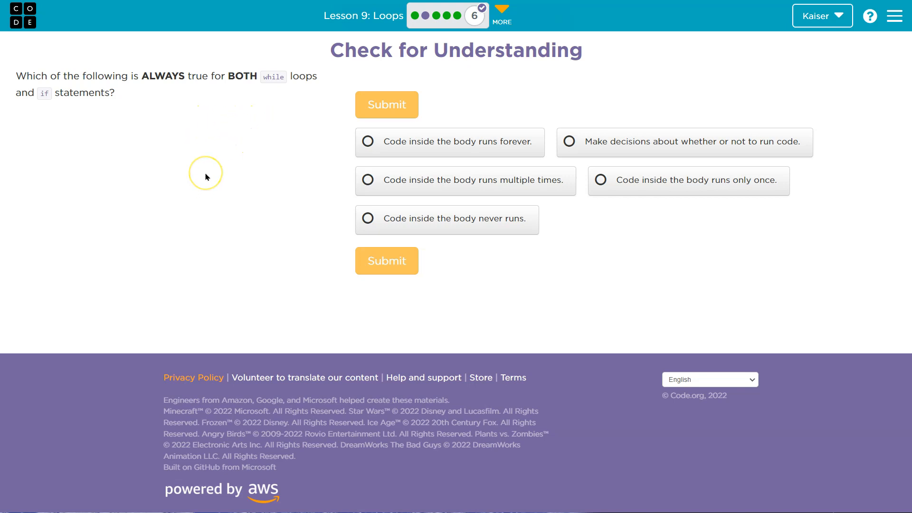
mouse_move(263, 91)
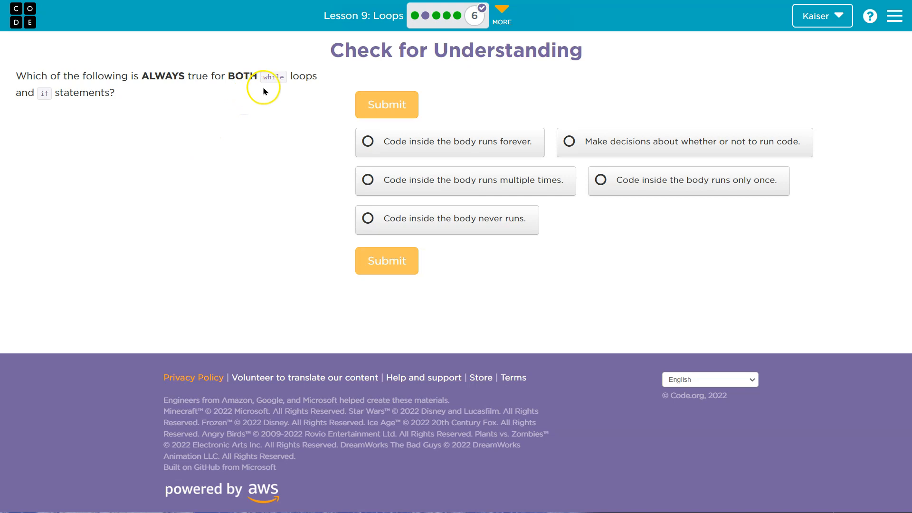
mouse_move(180, 189)
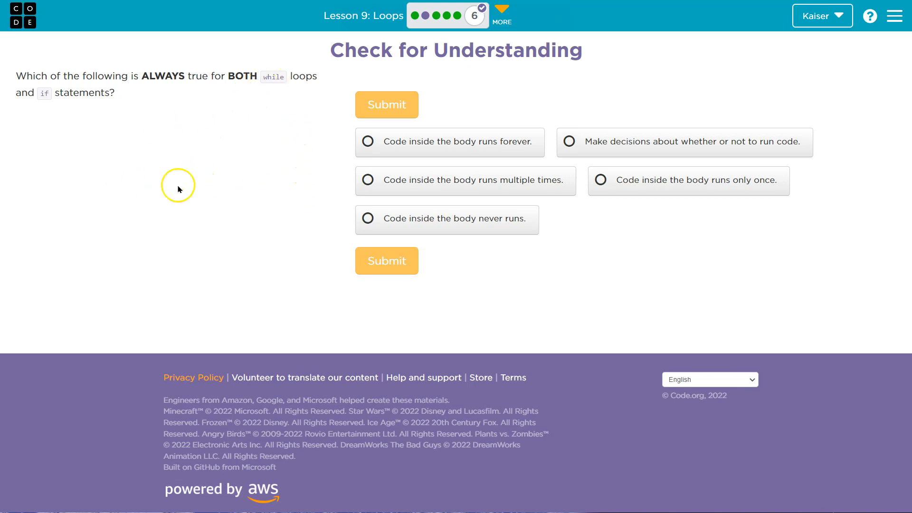
mouse_move(271, 239)
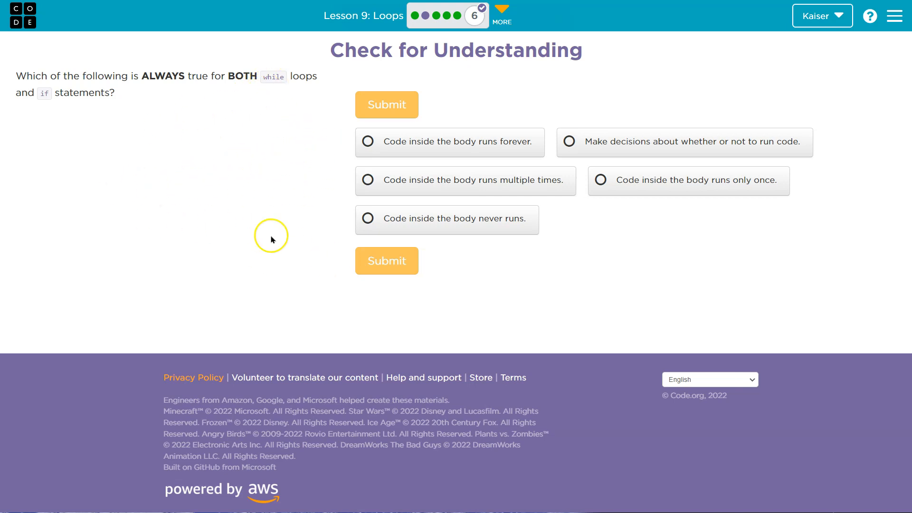
mouse_move(517, 141)
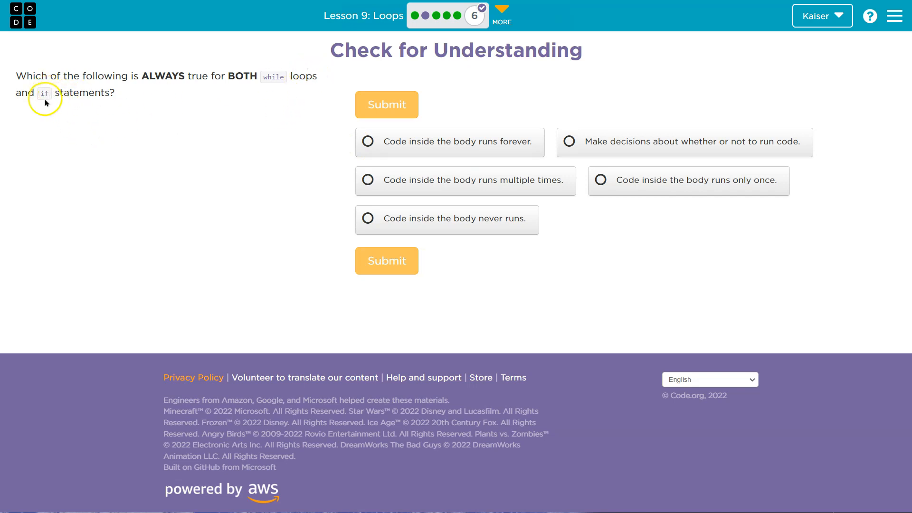
mouse_move(300, 78)
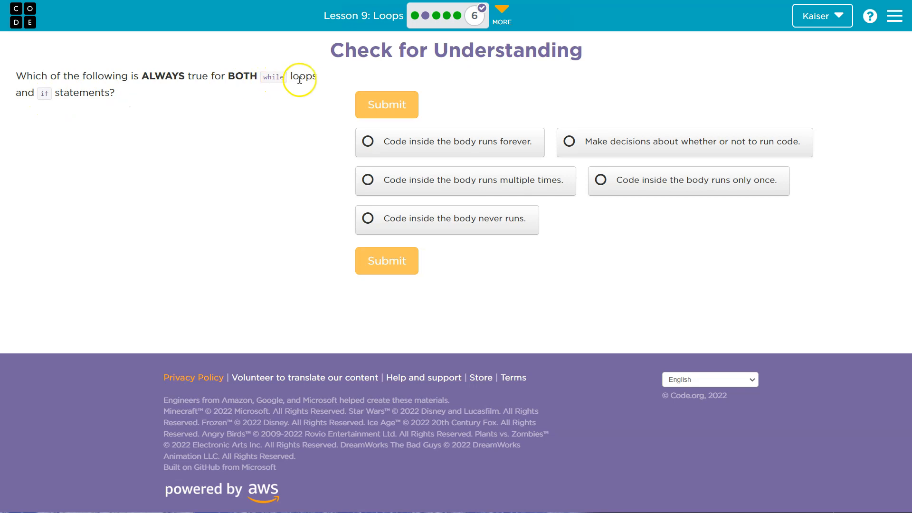
mouse_move(115, 79)
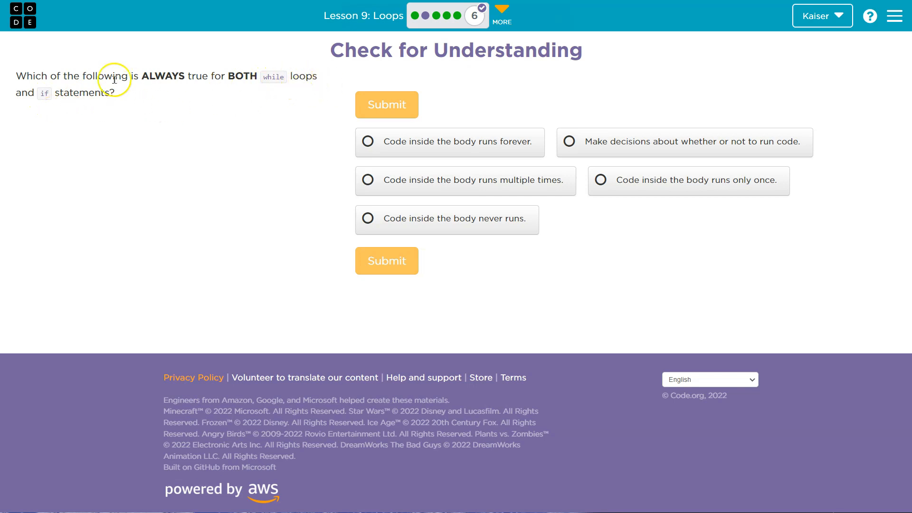
mouse_move(644, 141)
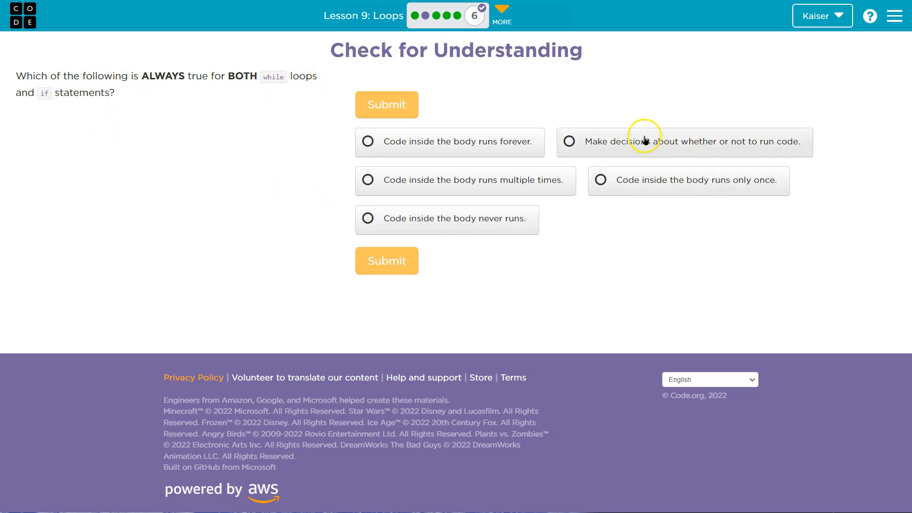
mouse_move(598, 145)
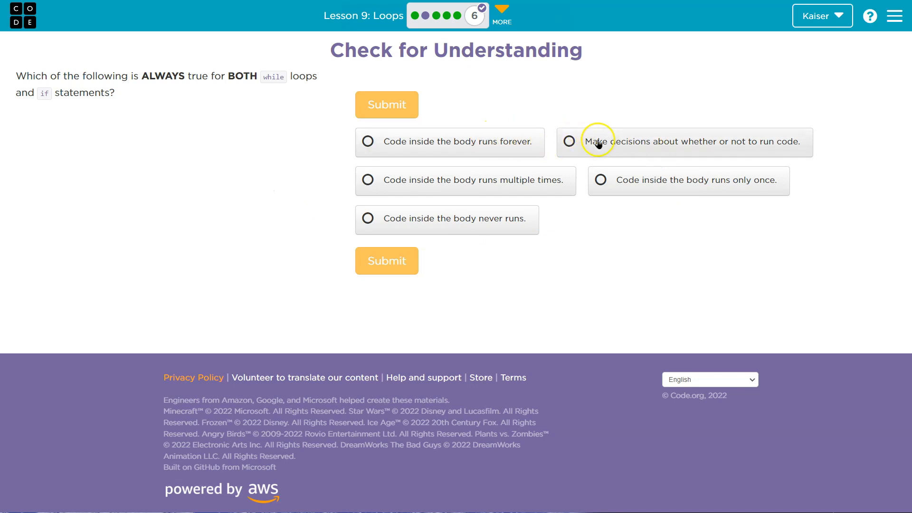
mouse_move(740, 151)
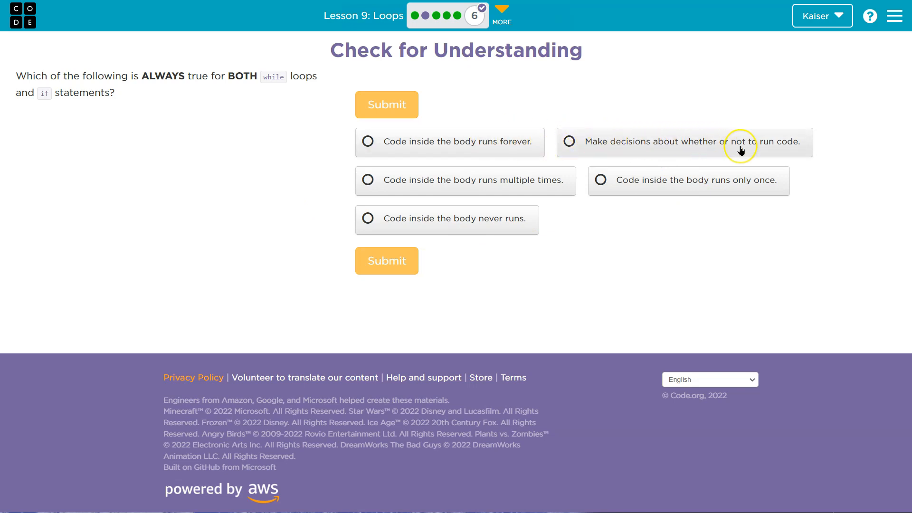
mouse_move(553, 193)
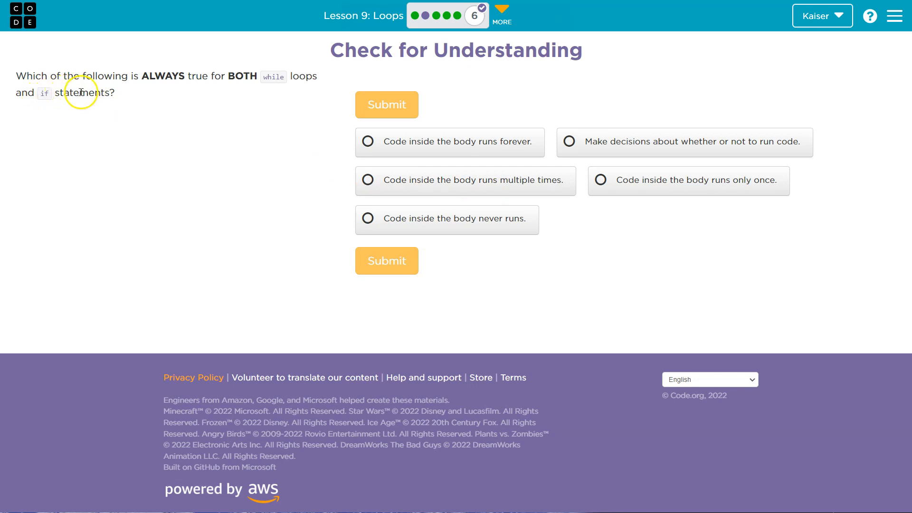
mouse_move(52, 97)
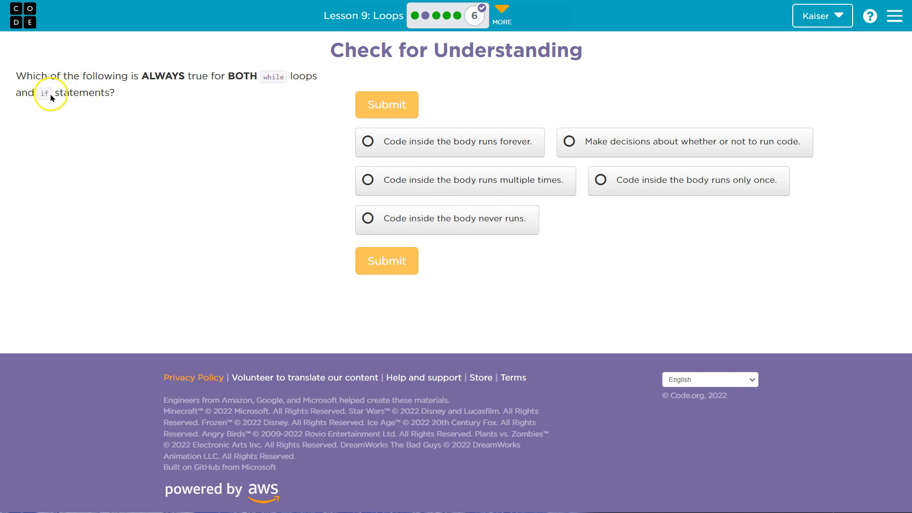
mouse_move(474, 188)
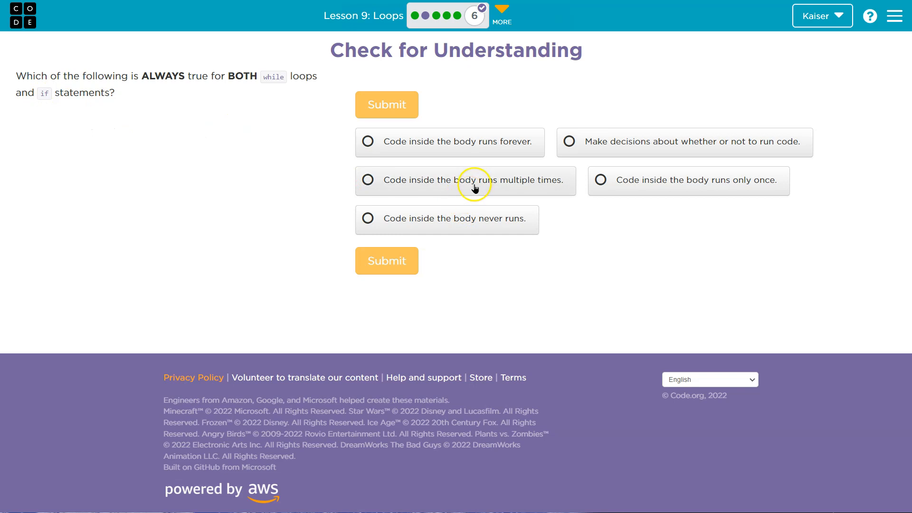
mouse_move(74, 95)
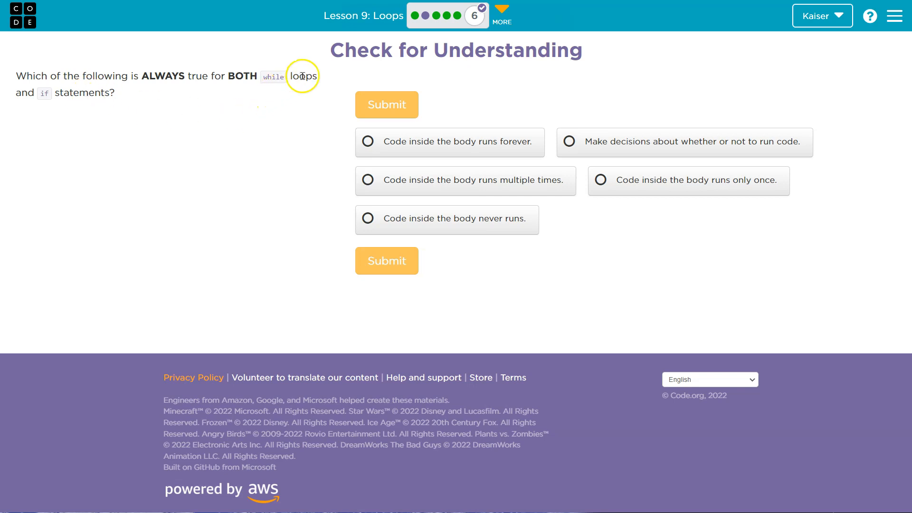
mouse_move(70, 97)
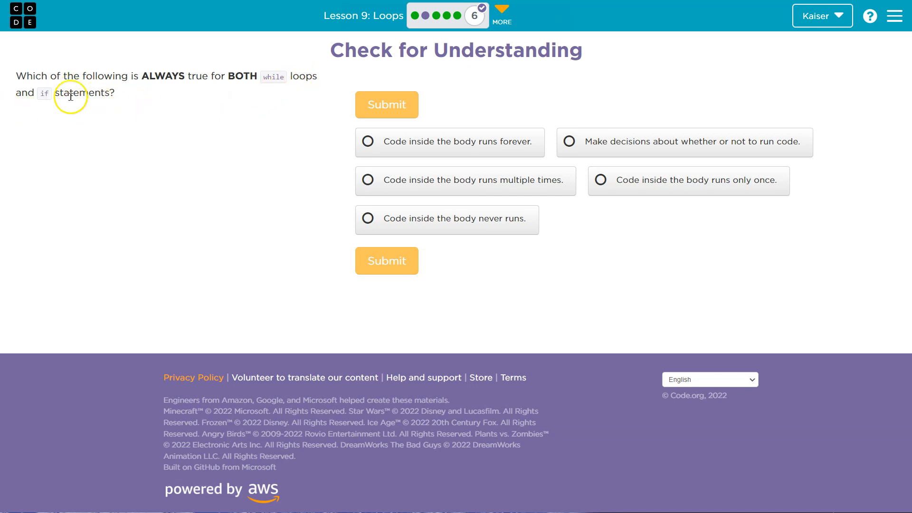
mouse_move(522, 188)
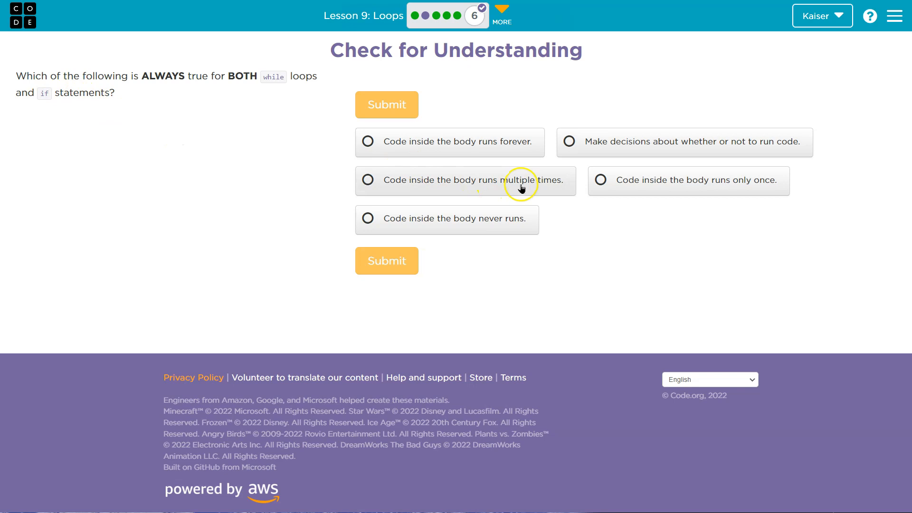
mouse_move(669, 189)
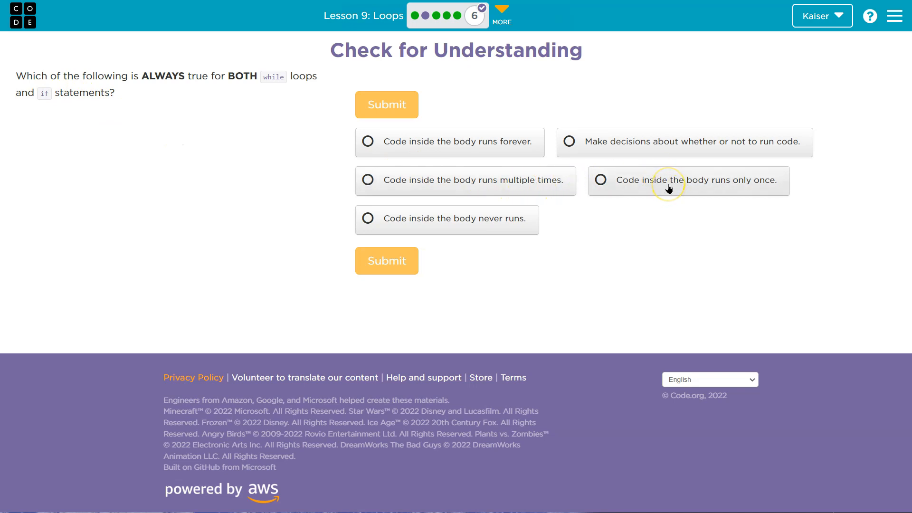
mouse_move(273, 76)
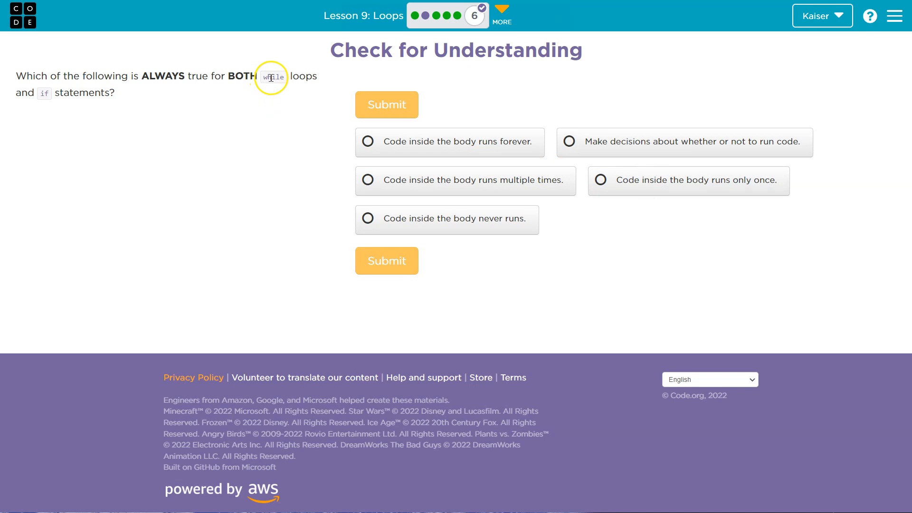
mouse_move(291, 82)
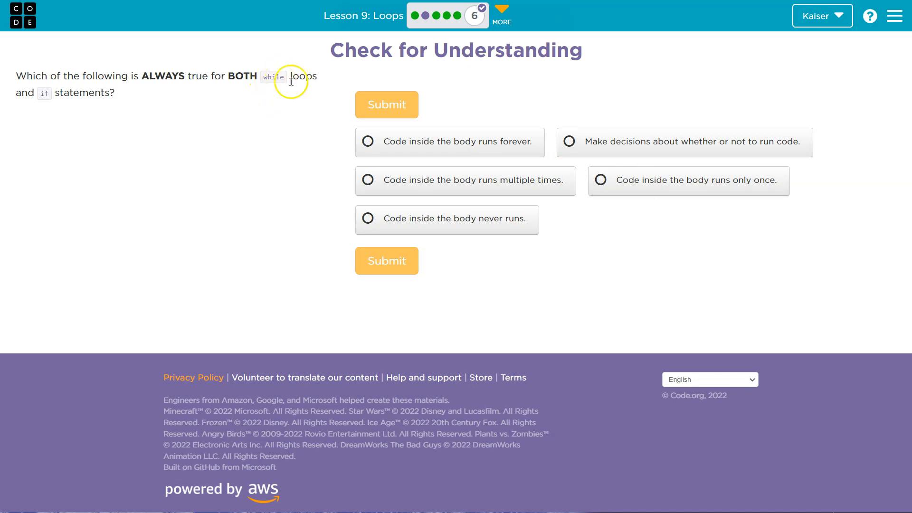
mouse_move(278, 76)
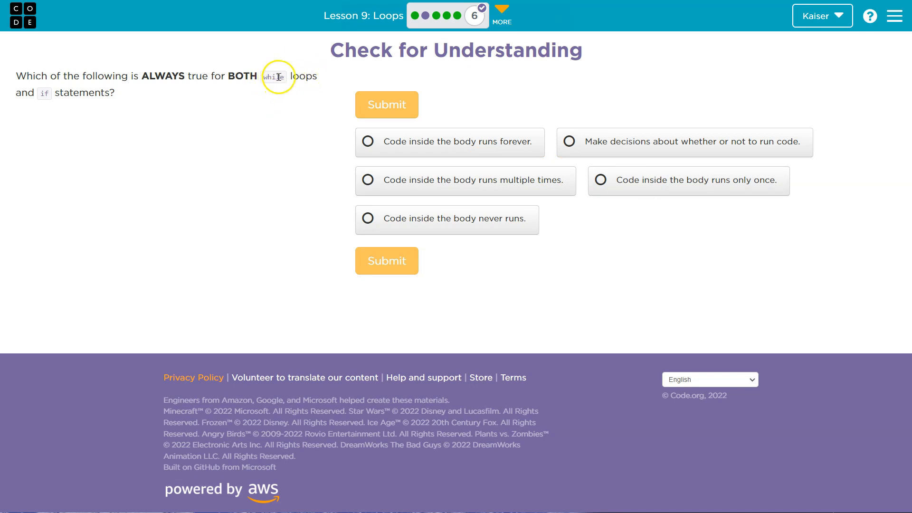
mouse_move(300, 77)
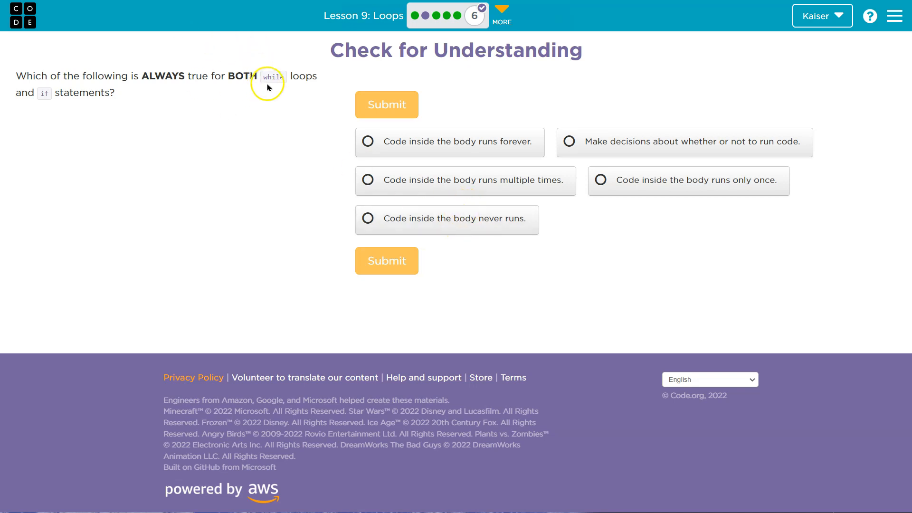
mouse_move(291, 77)
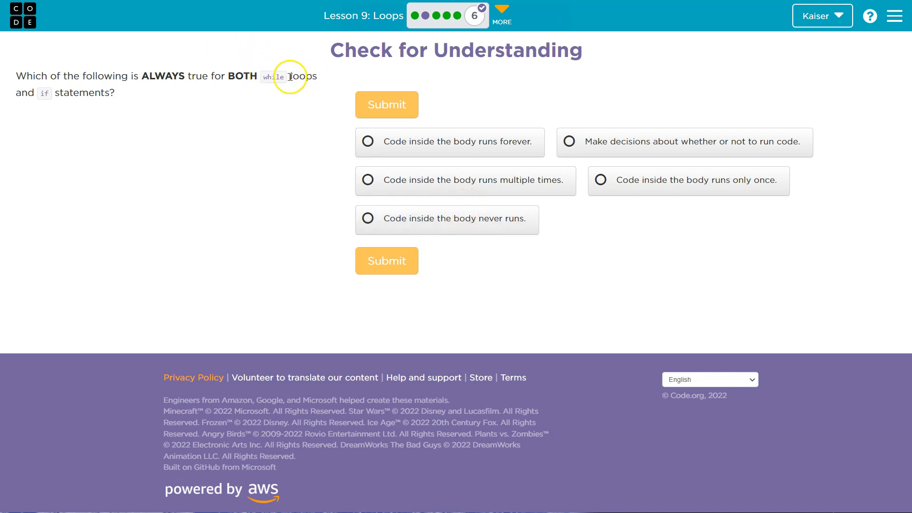
mouse_move(302, 89)
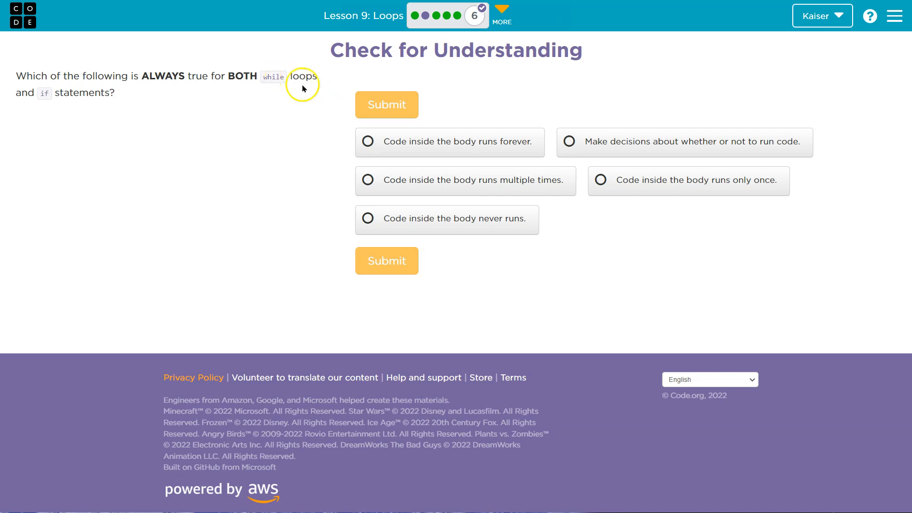
mouse_move(98, 97)
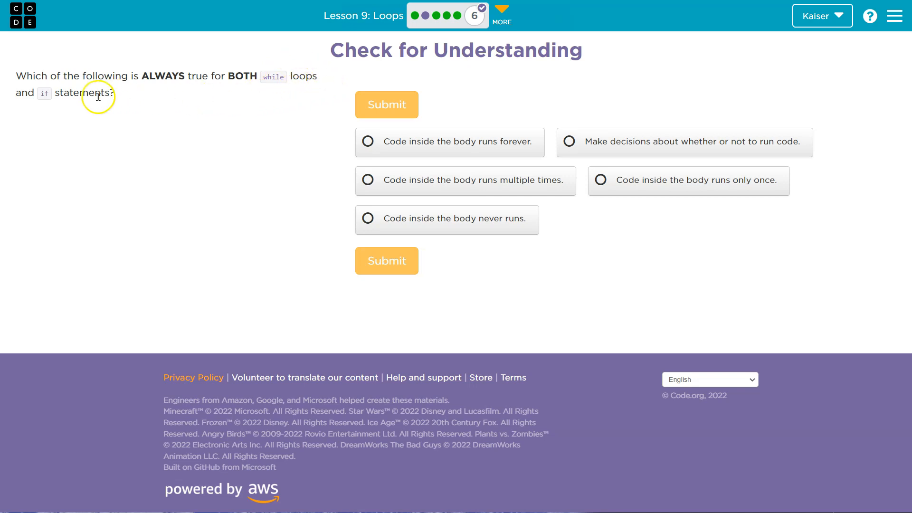
mouse_move(51, 100)
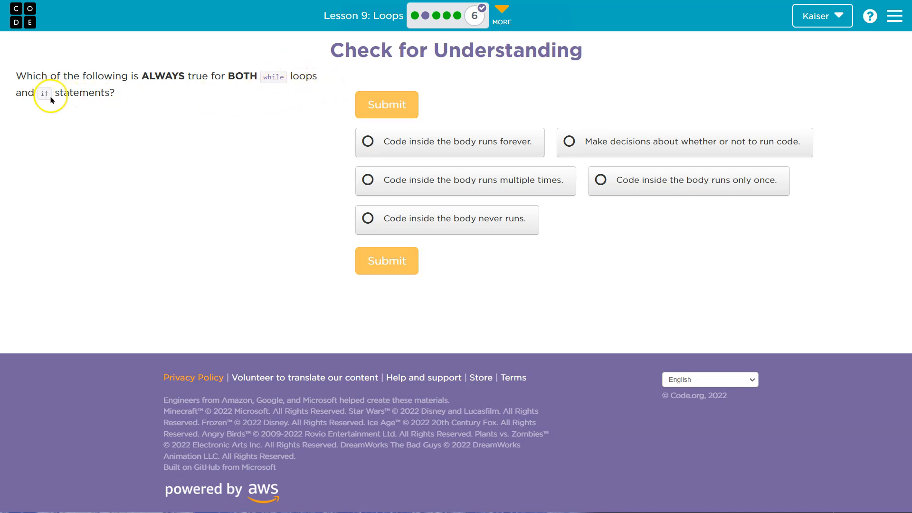
mouse_move(54, 95)
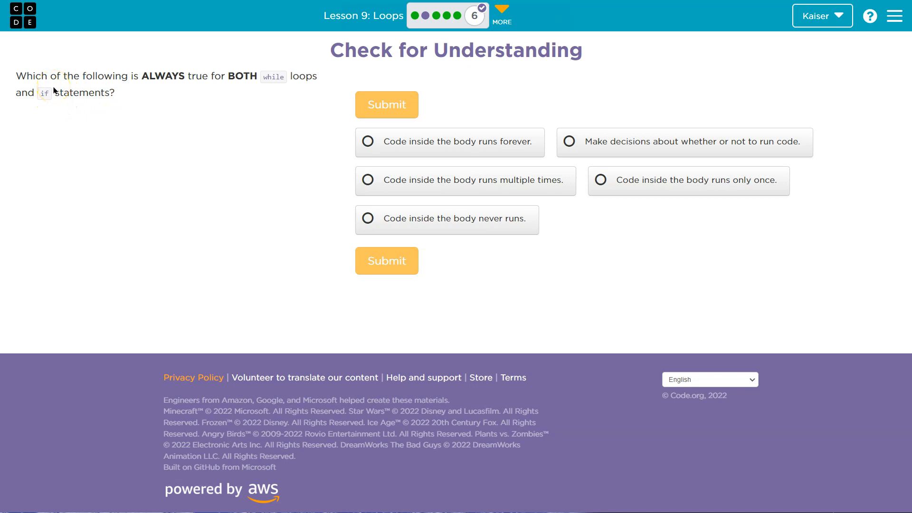
mouse_move(112, 98)
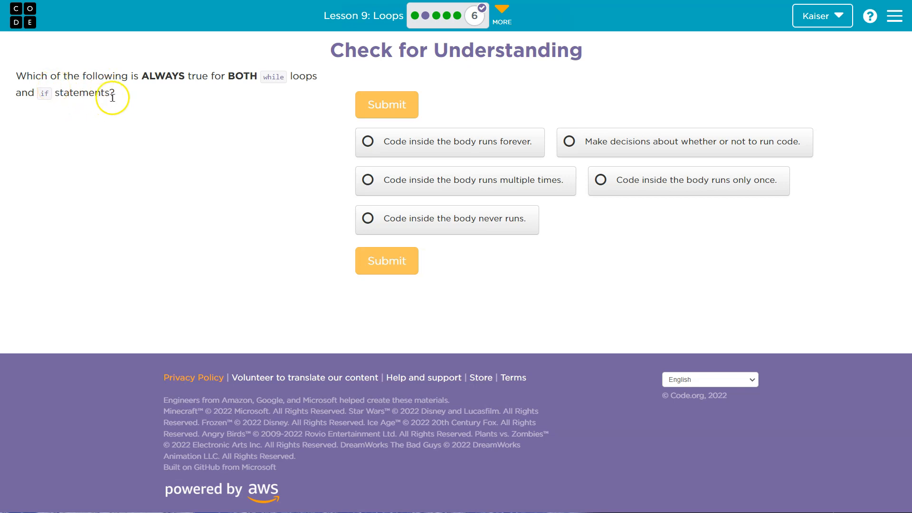
mouse_move(305, 188)
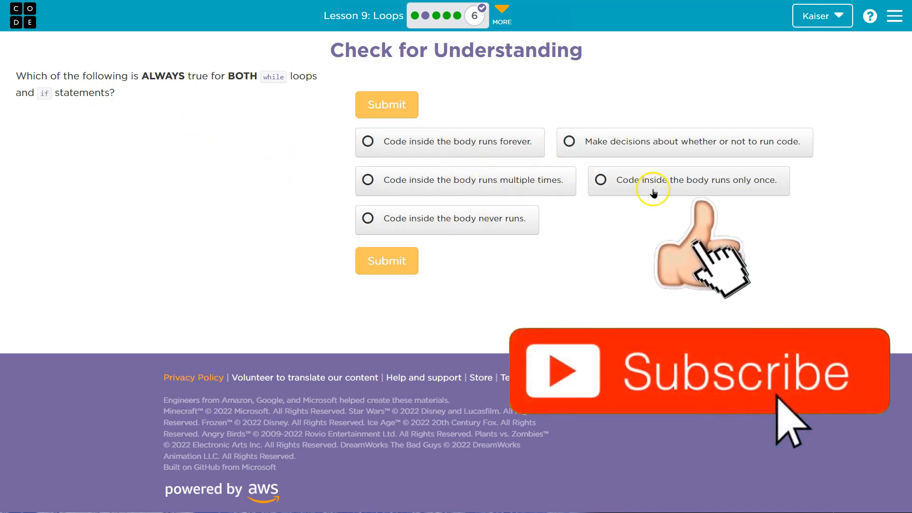
mouse_move(692, 148)
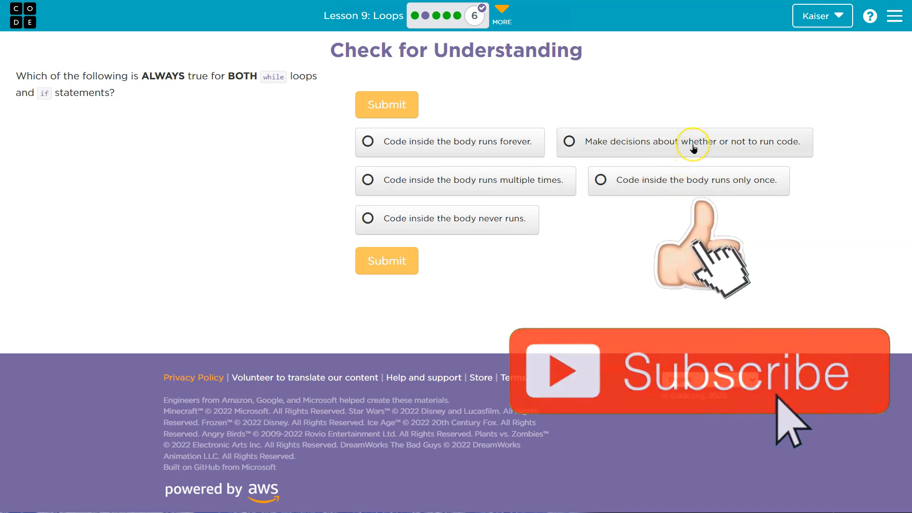
- Answer the loops quiz with 'Make decisions about whether or not to run code.' and submit it
click(569, 142)
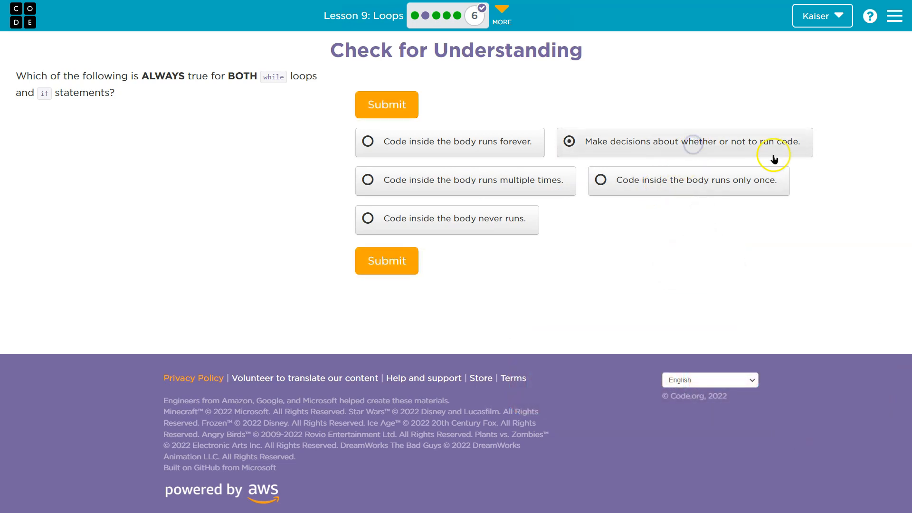
mouse_move(490, 301)
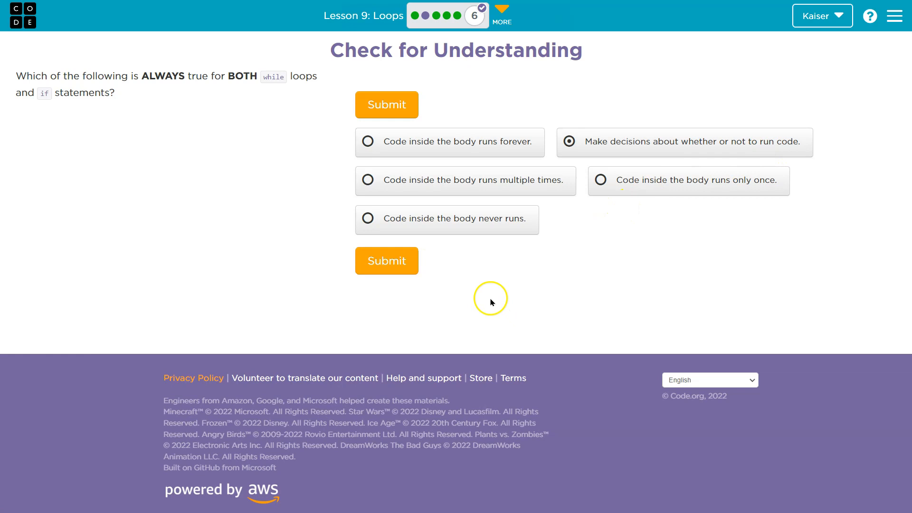
click(387, 260)
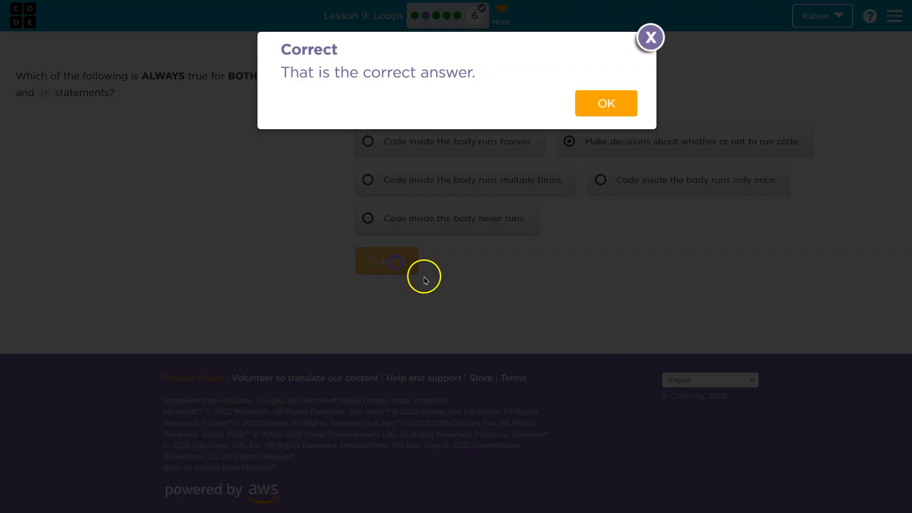